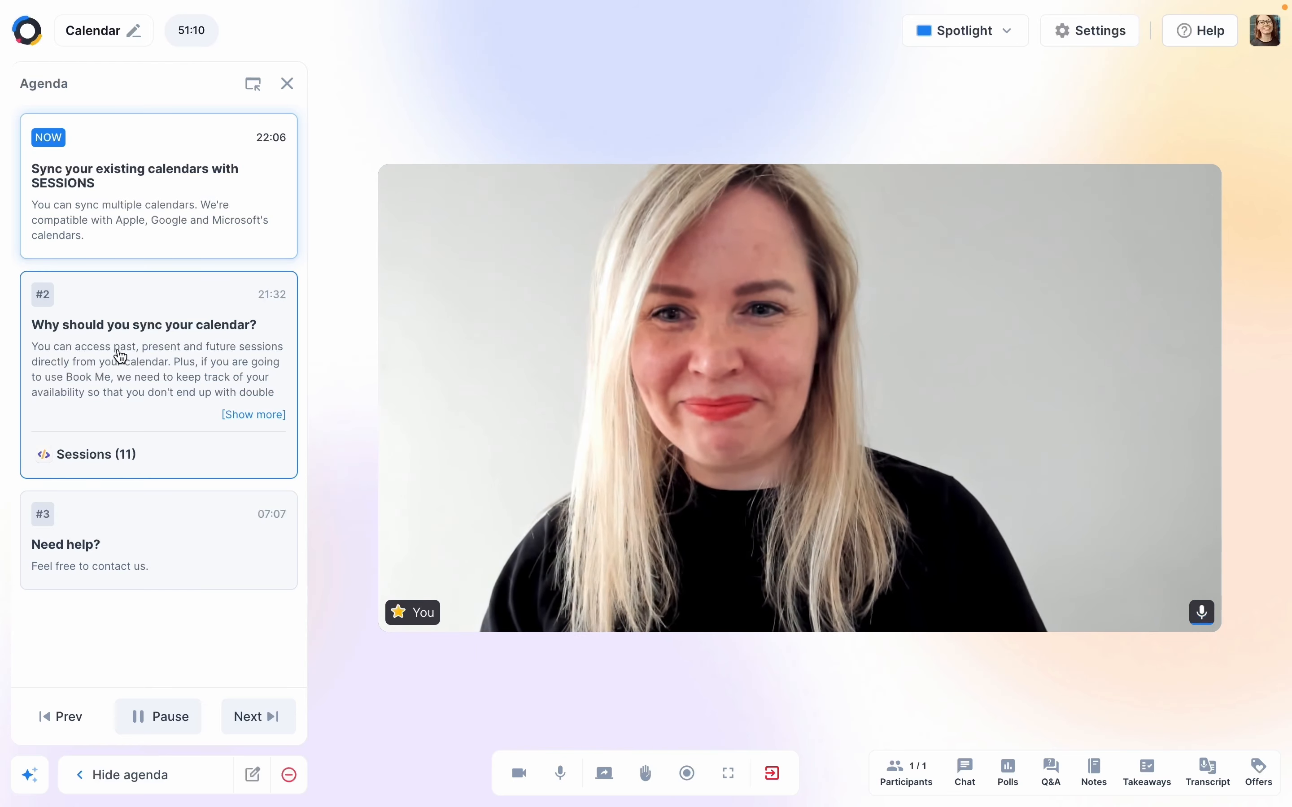
- Share the Calendar app into the live session, showing the April 8-14 week view
click(258, 716)
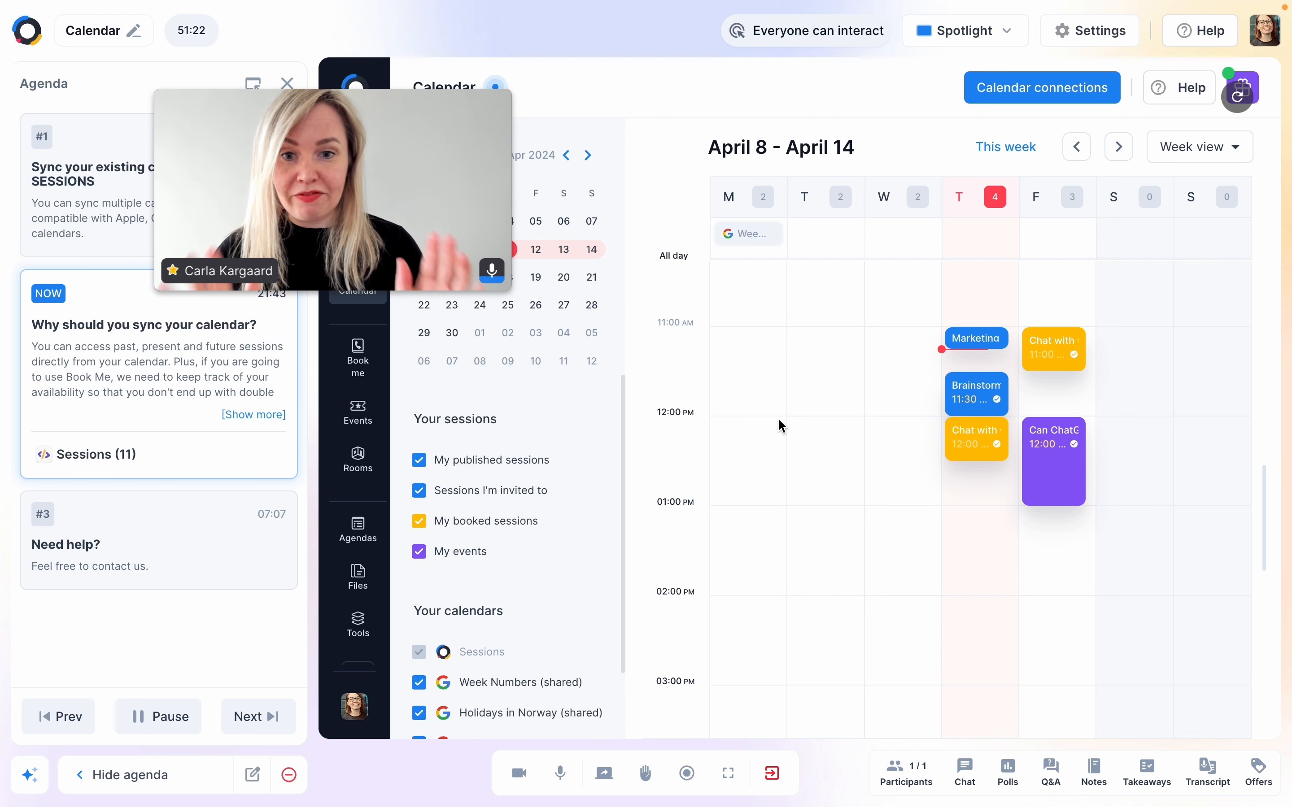
mouse_move(821, 548)
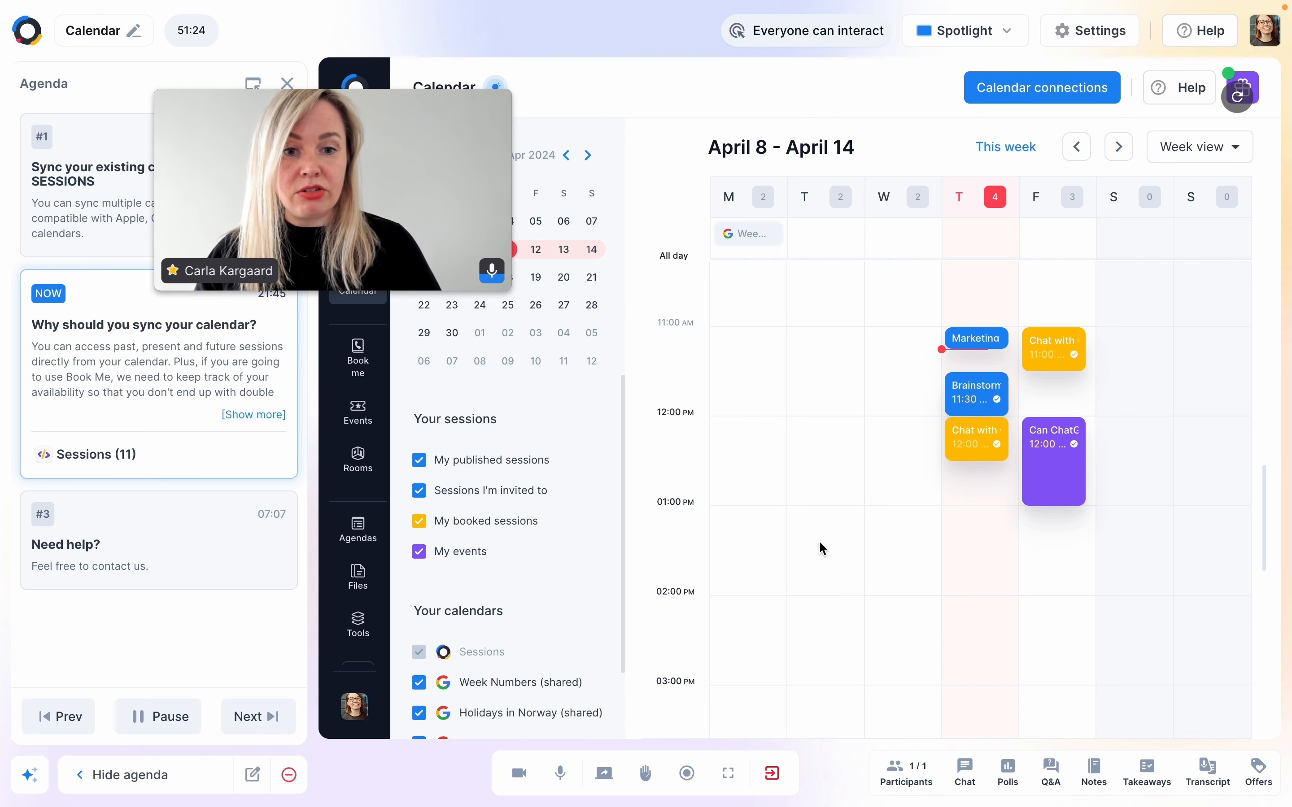
scroll(down, 3)
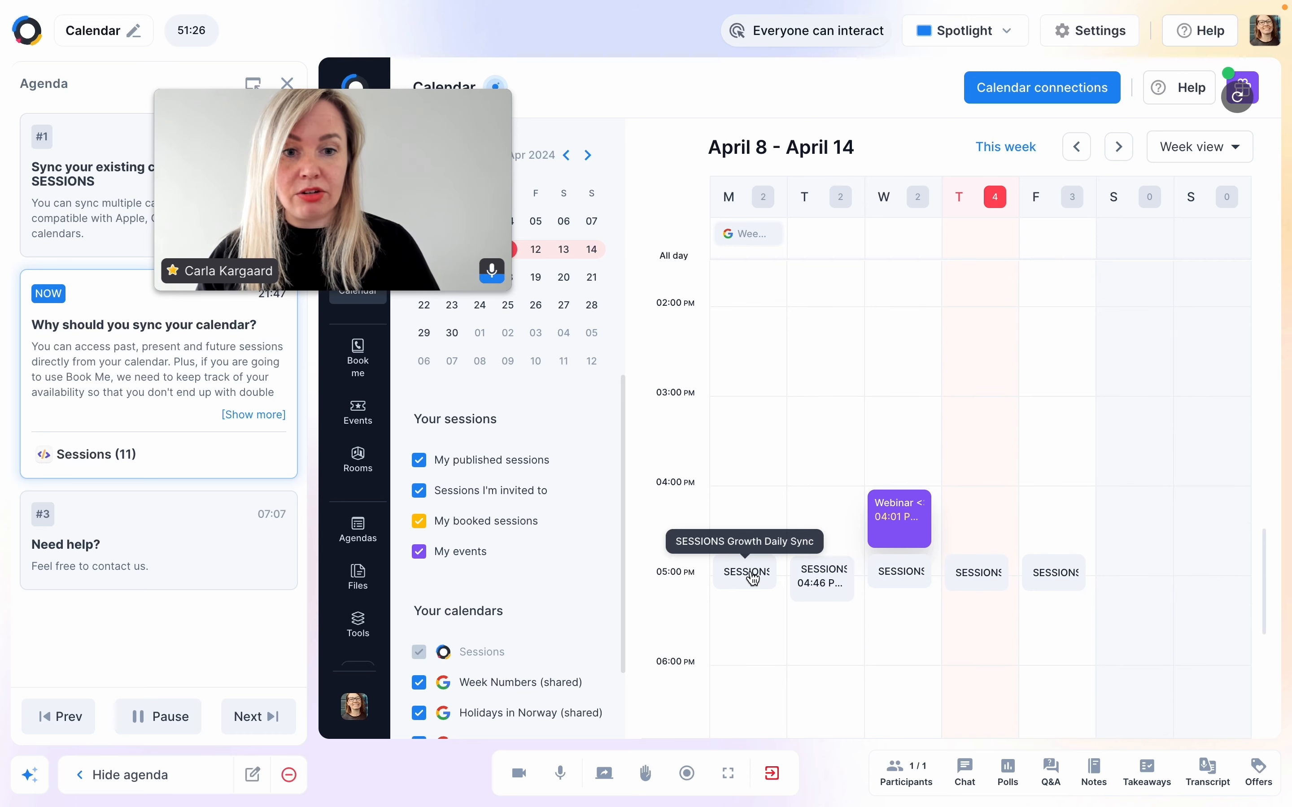
click(744, 573)
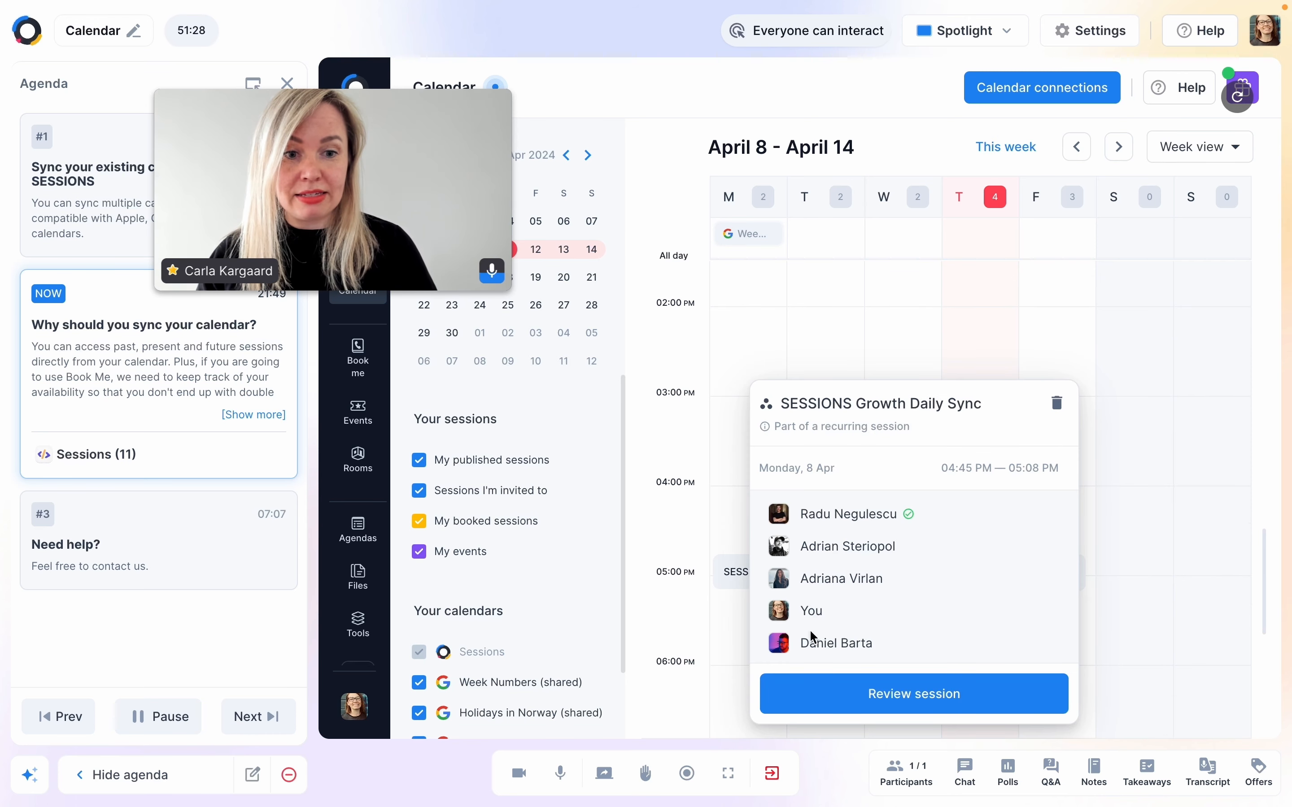
mouse_move(873, 307)
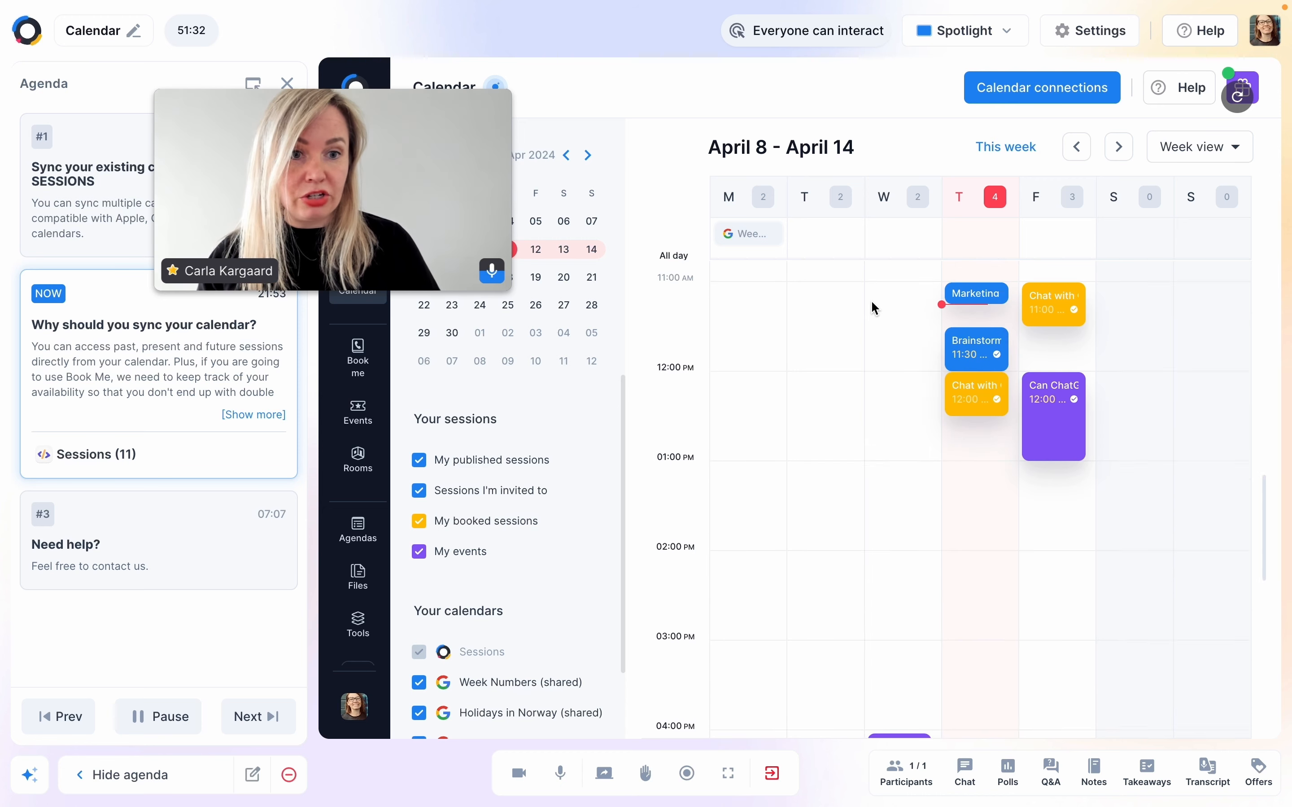
click(1052, 416)
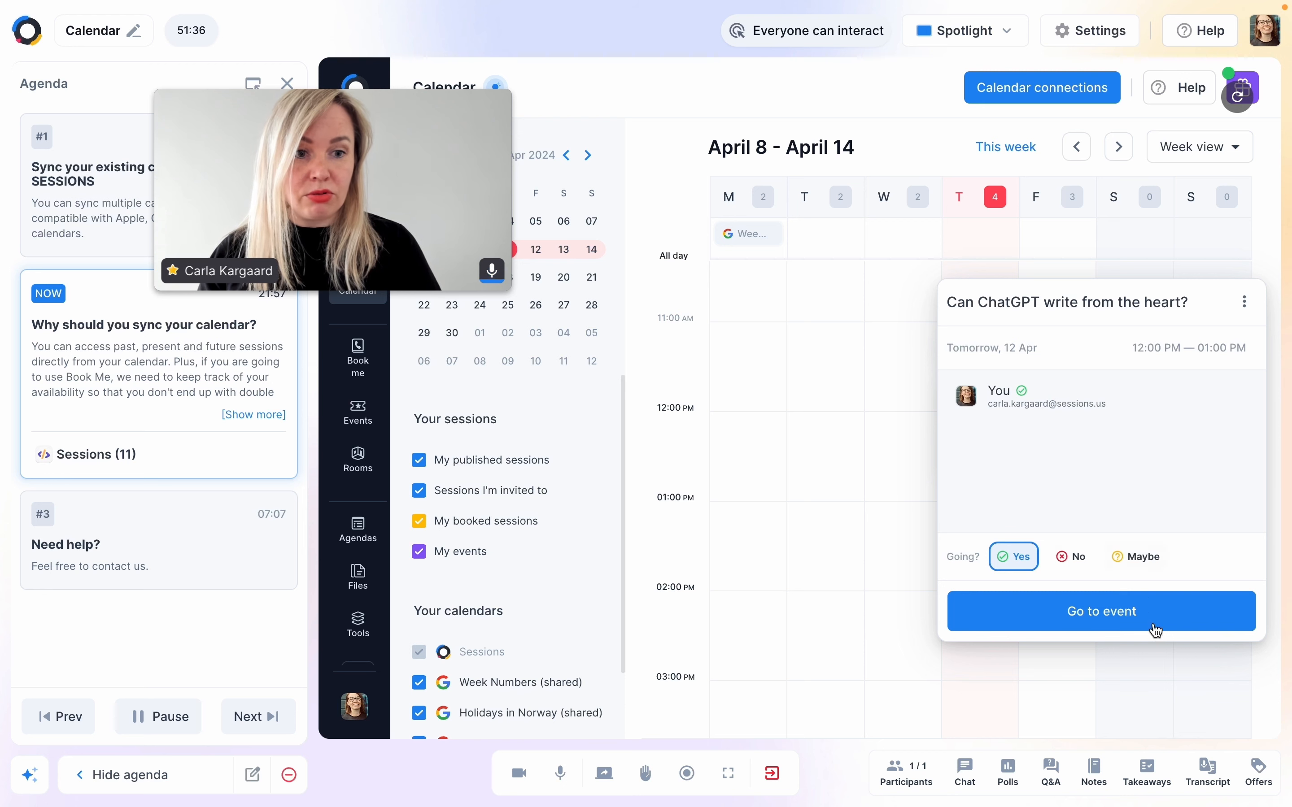
click(1244, 301)
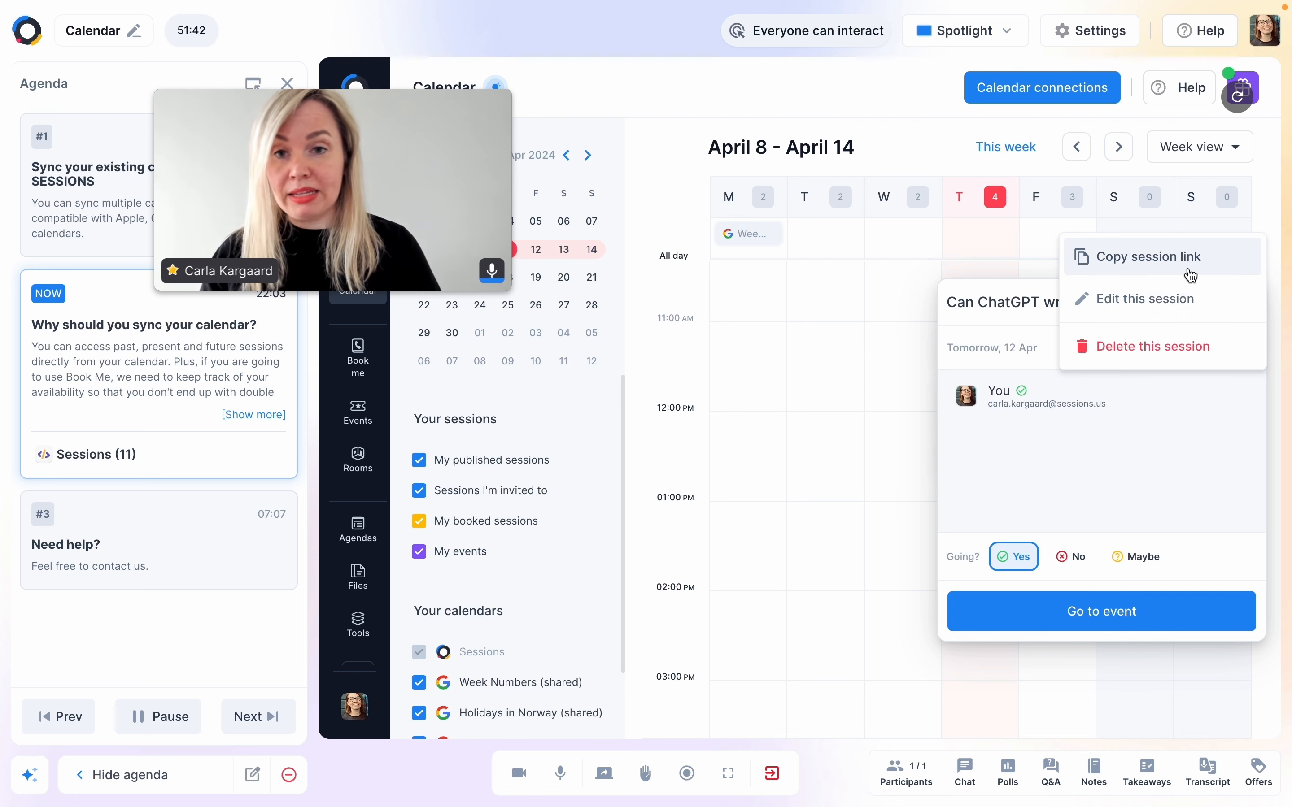
mouse_move(873, 369)
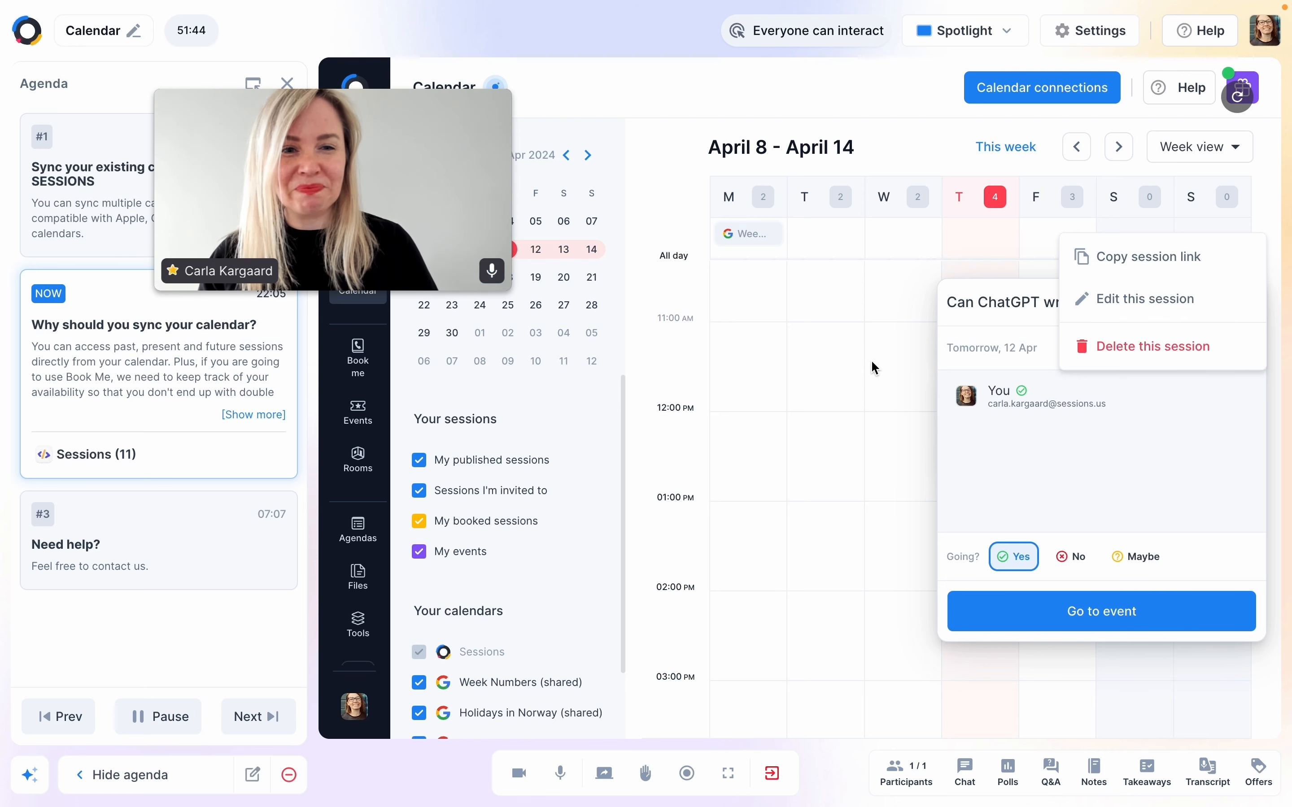
click(872, 368)
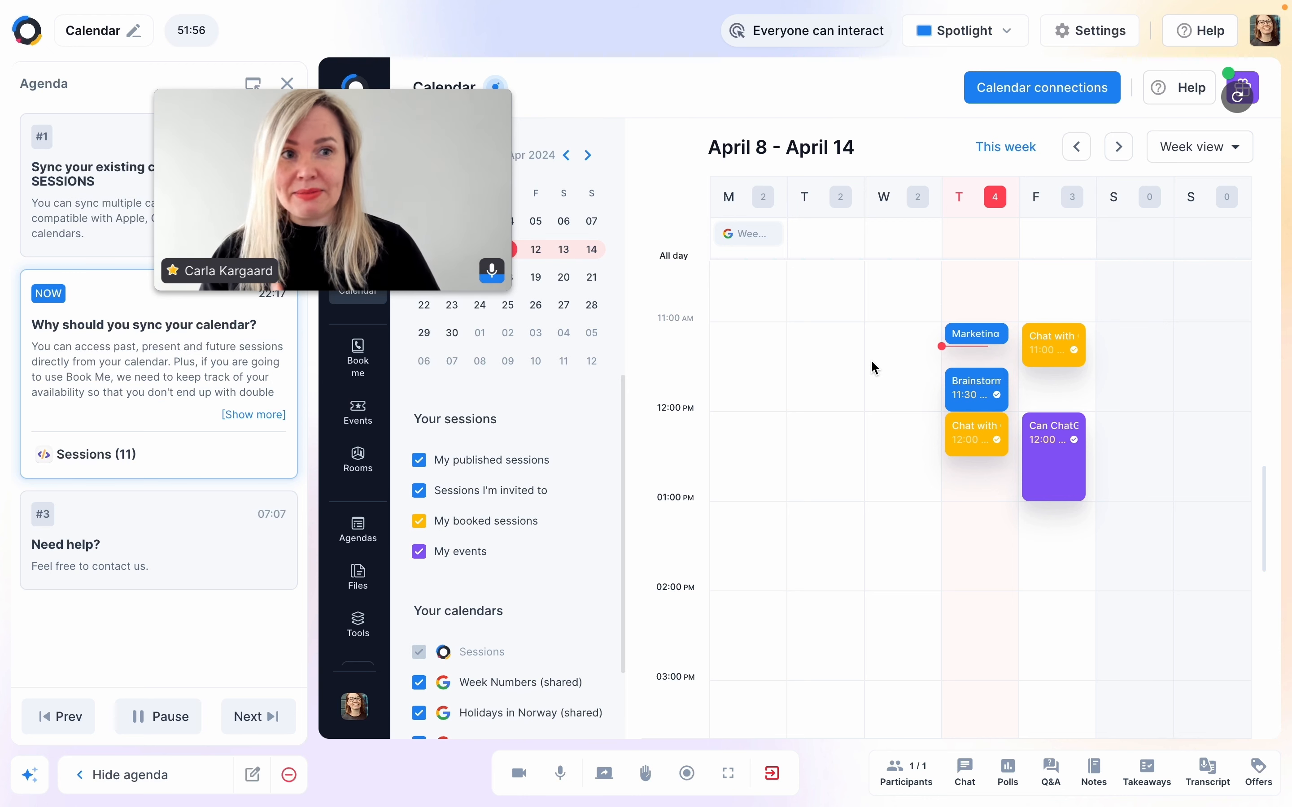
mouse_move(971, 218)
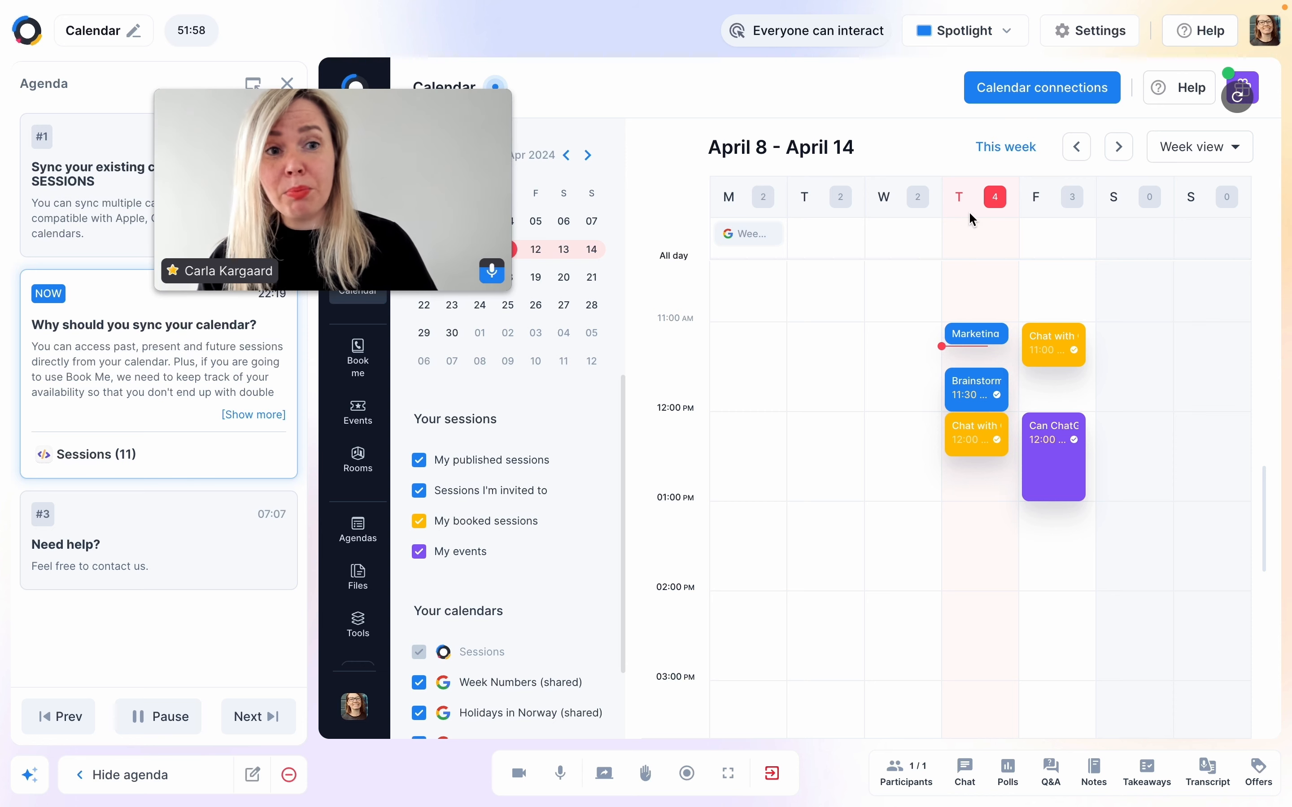
- Show the Calendar connections dialog with the active Google connection and other linkable calendars
click(1041, 87)
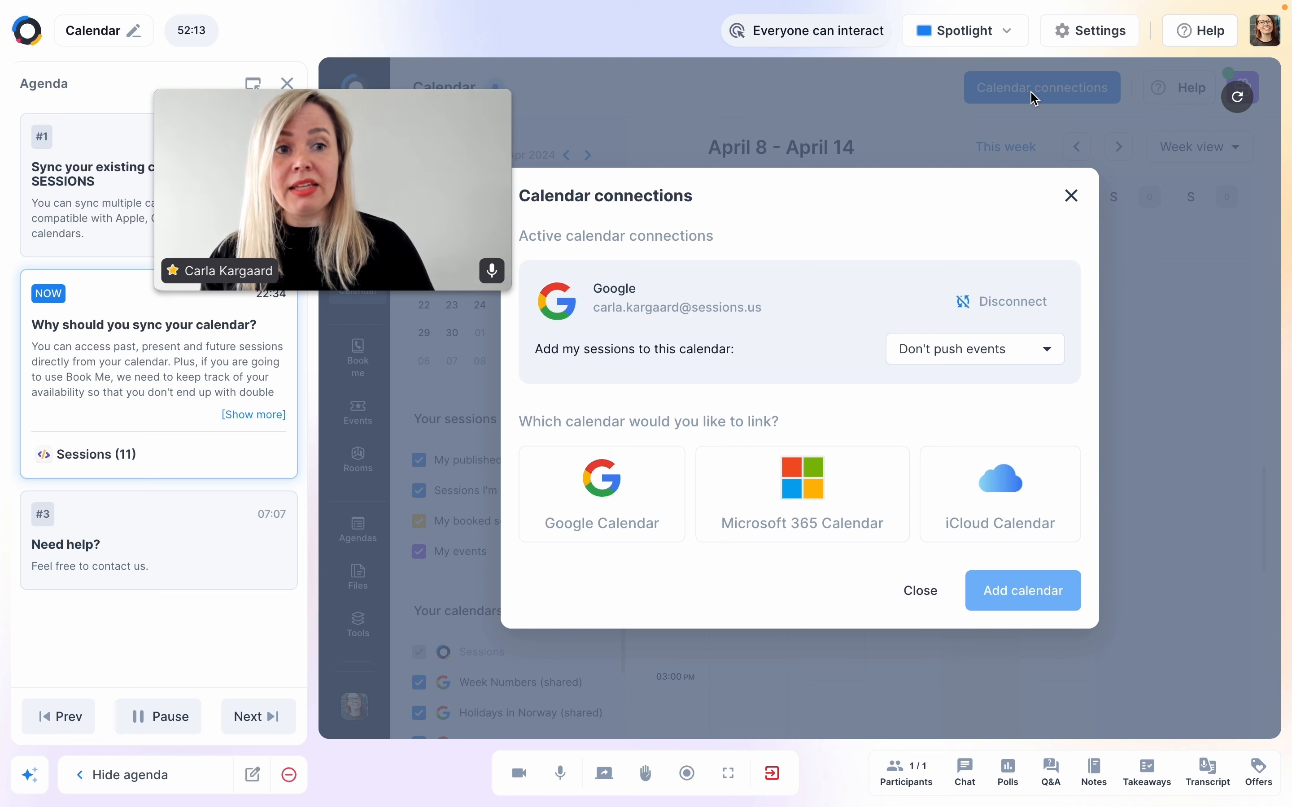
- Dismiss the connections dialog and reveal the Your calendars list of linked Google calendars
click(1071, 196)
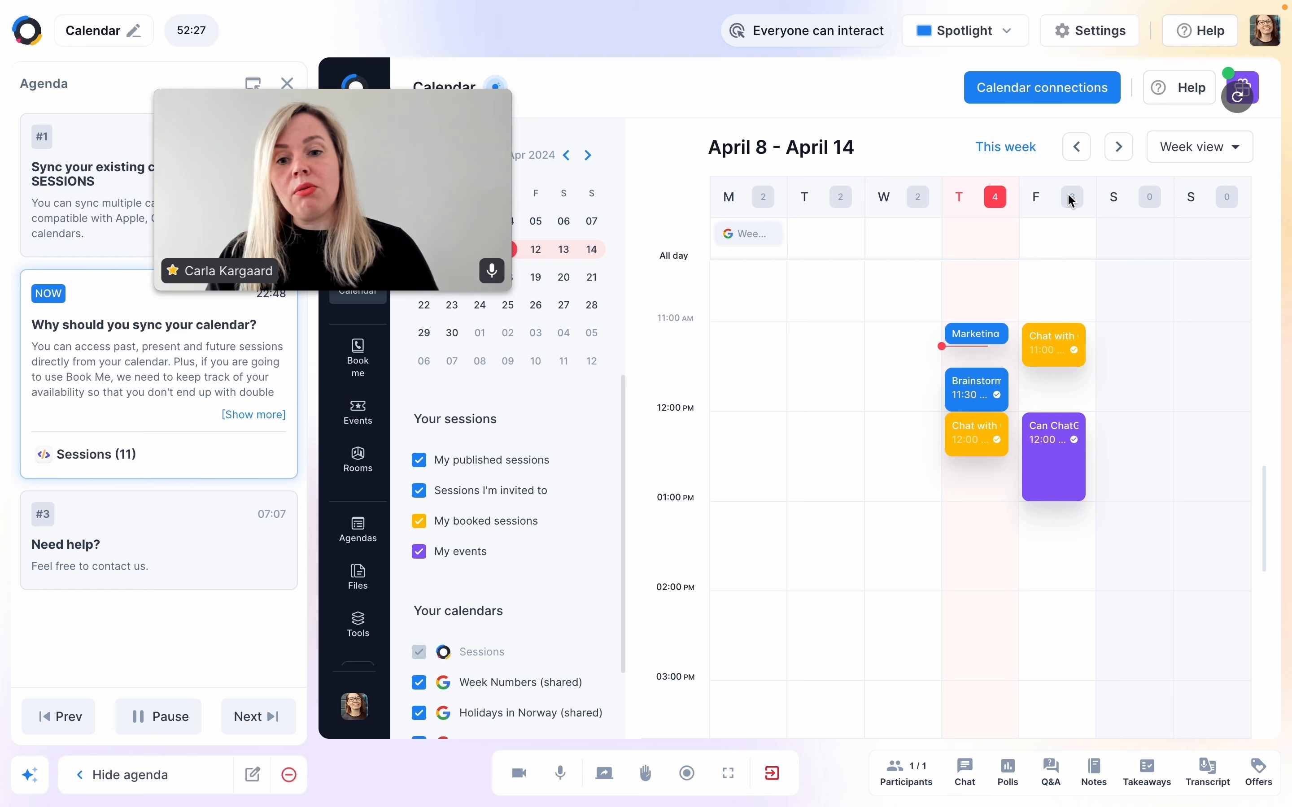
scroll(down, 3)
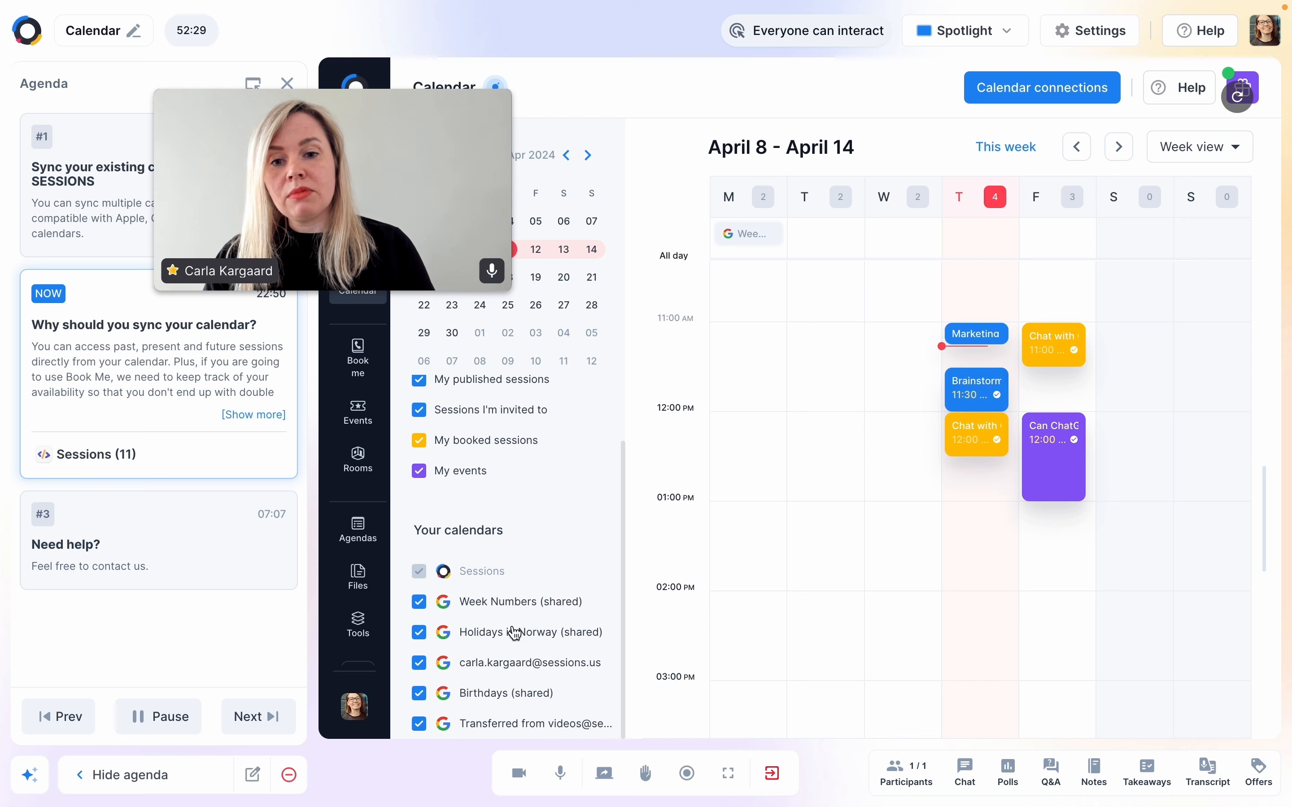